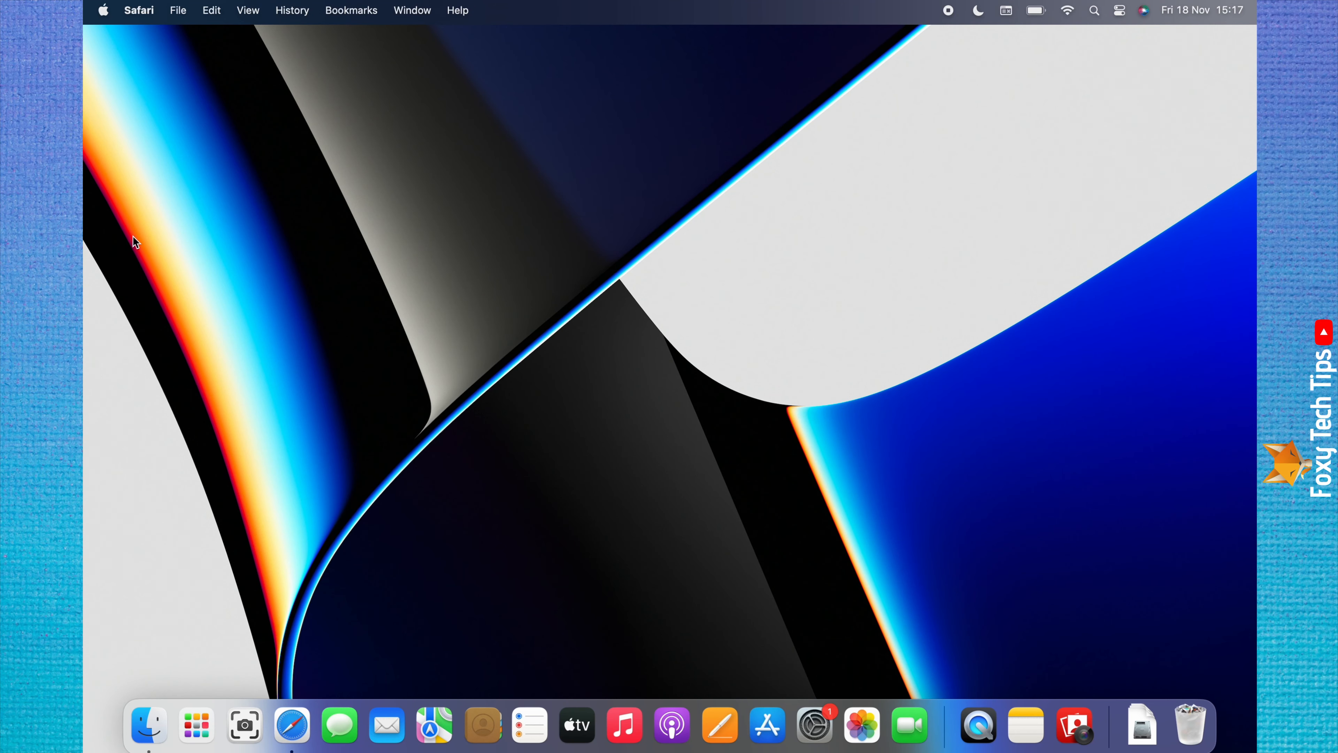
mouse_move(103, 22)
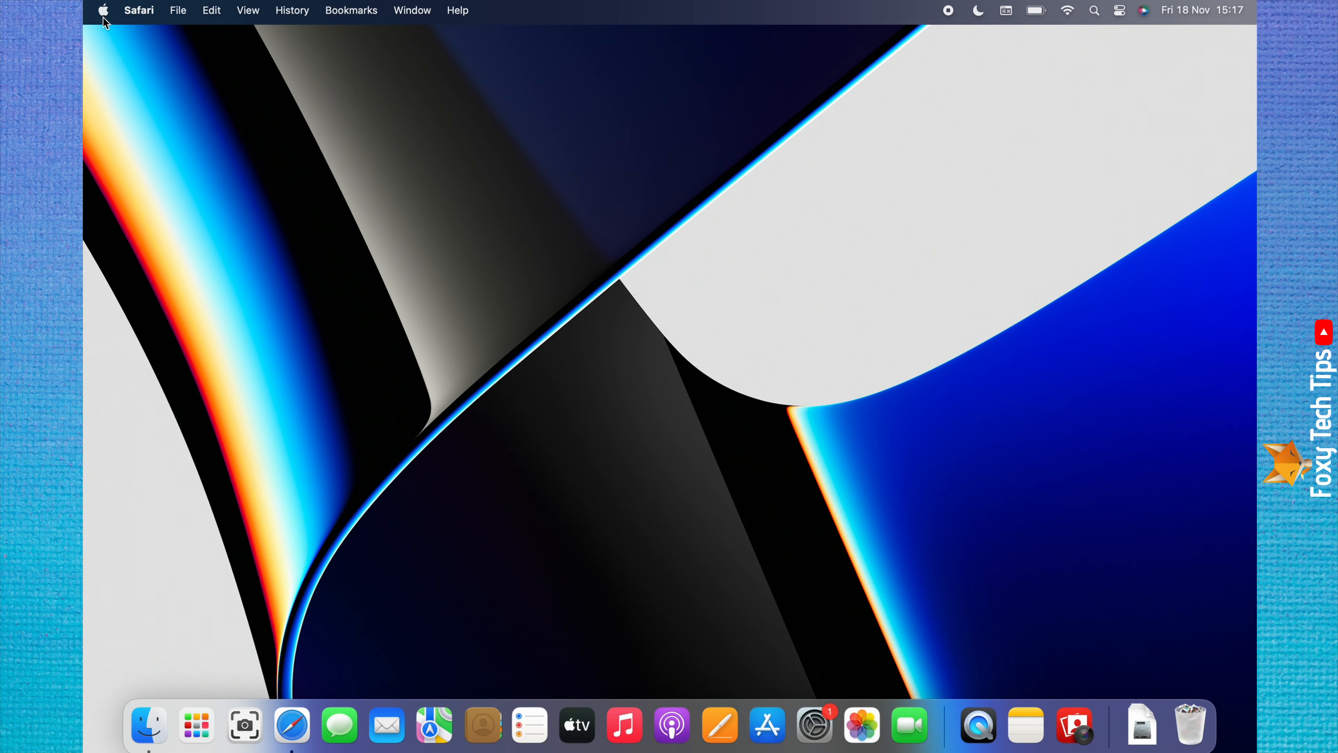
Step: Lock the Mac from the Apple menu's Lock Screen command, reaching the password login screen
left_click(101, 11)
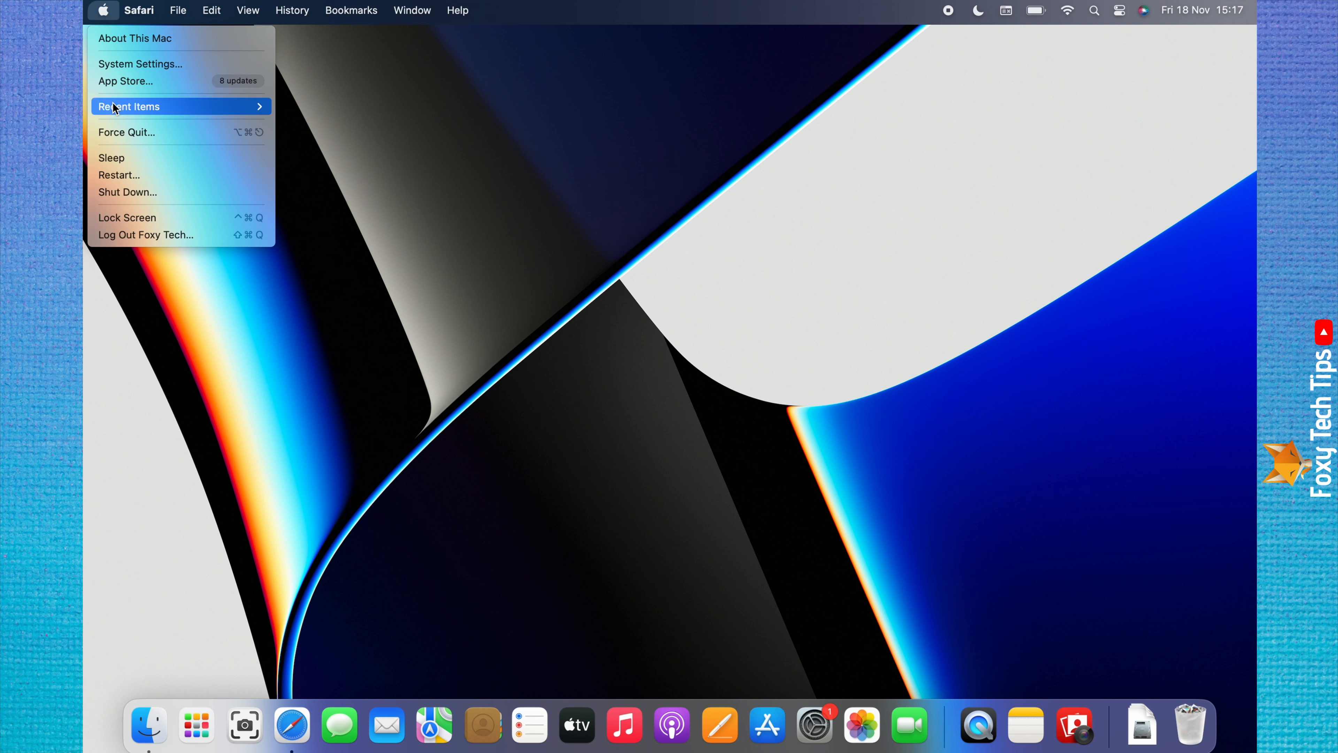
mouse_move(126, 217)
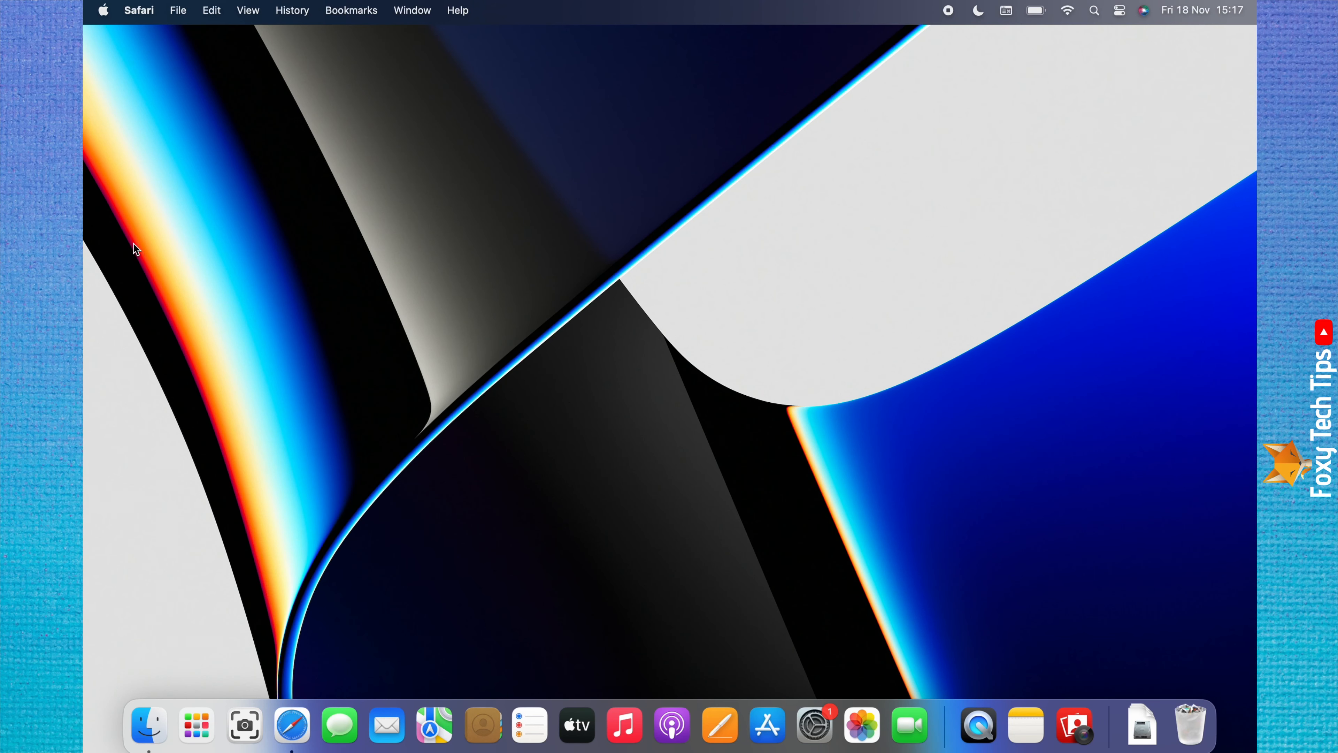
mouse_move(102, 9)
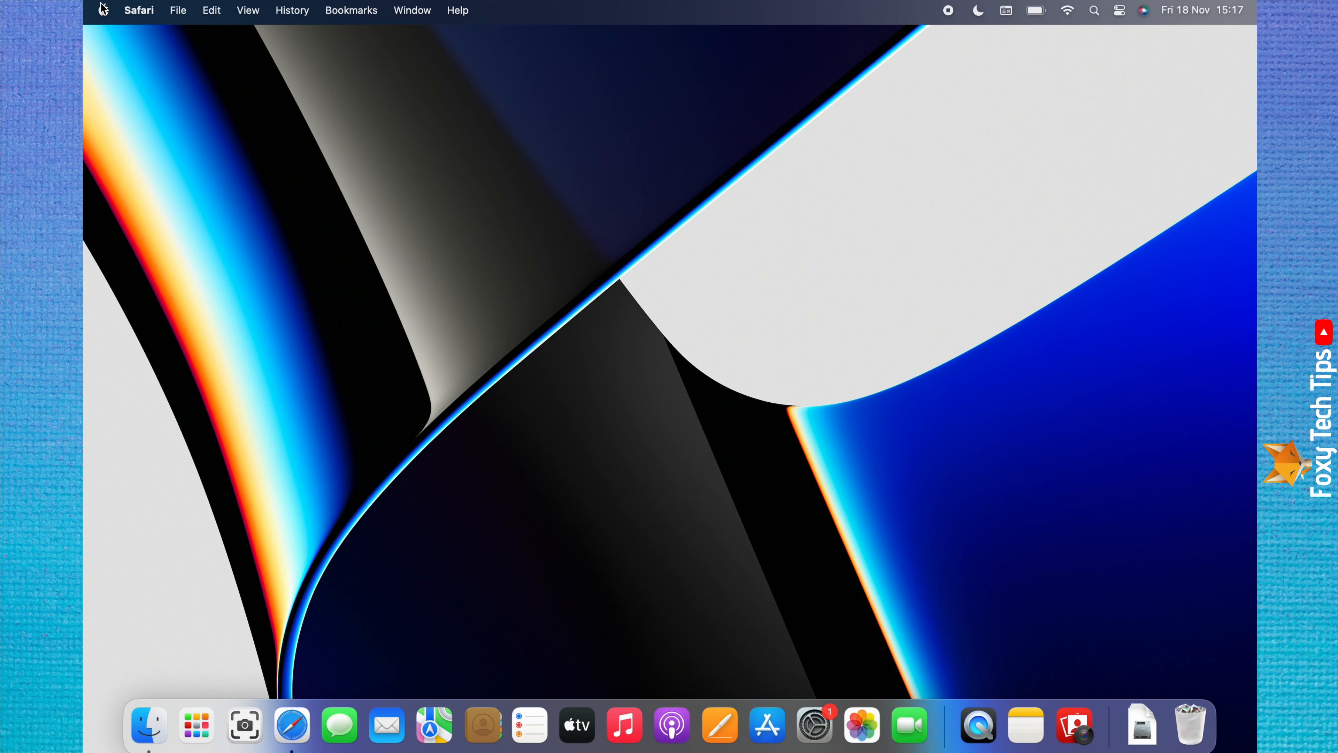
left_click(102, 10)
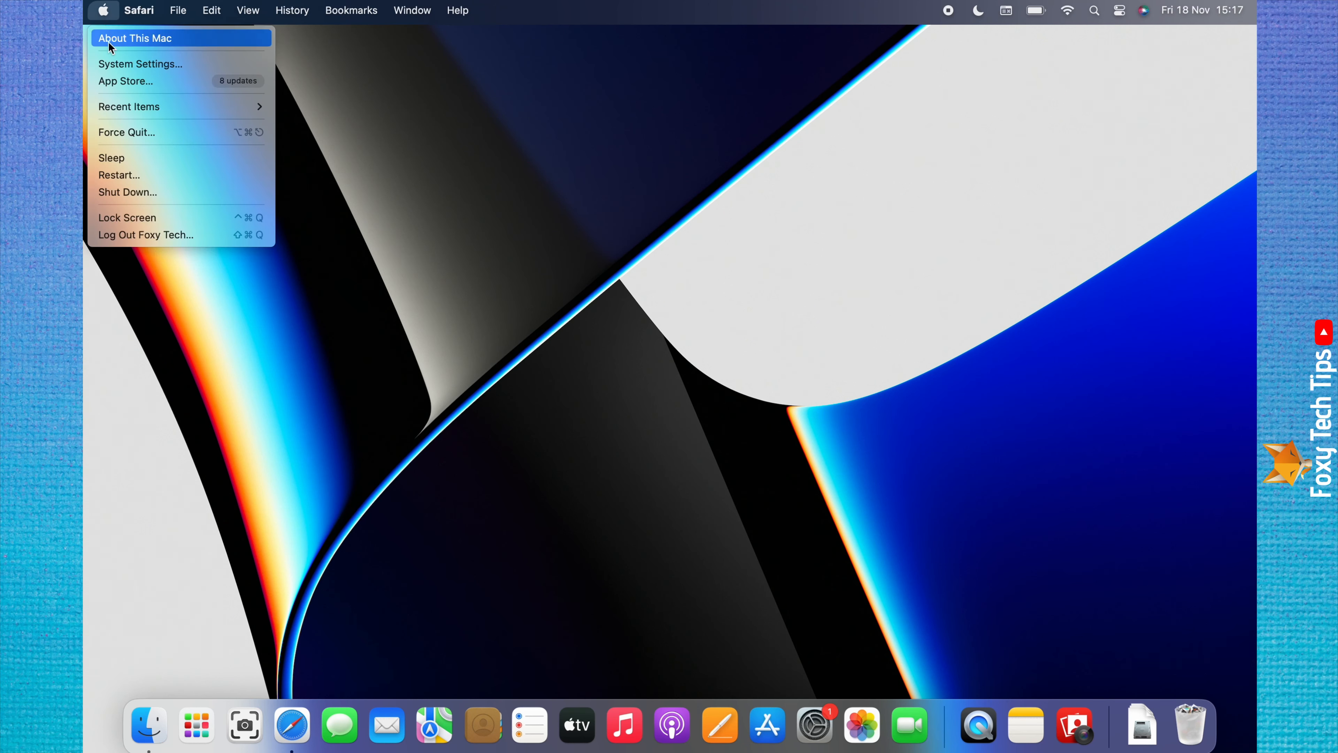
mouse_move(126, 216)
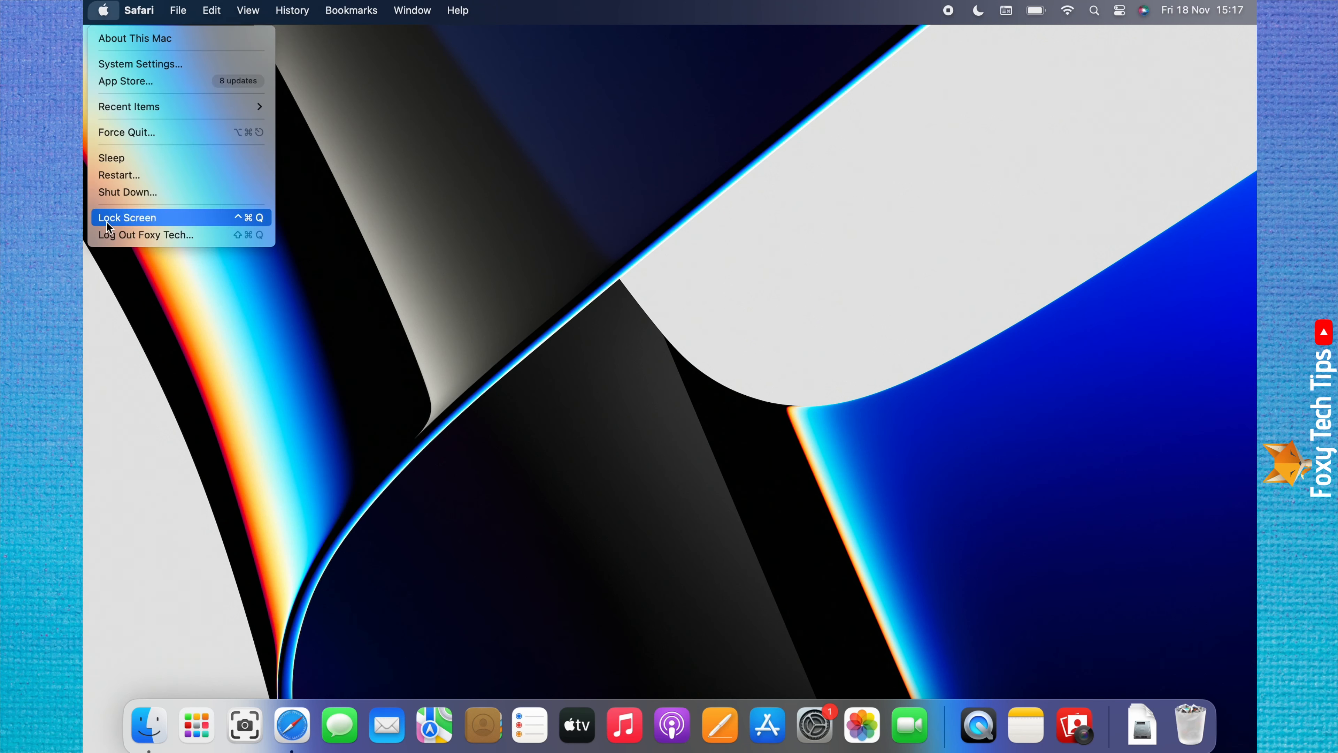
mouse_move(139, 228)
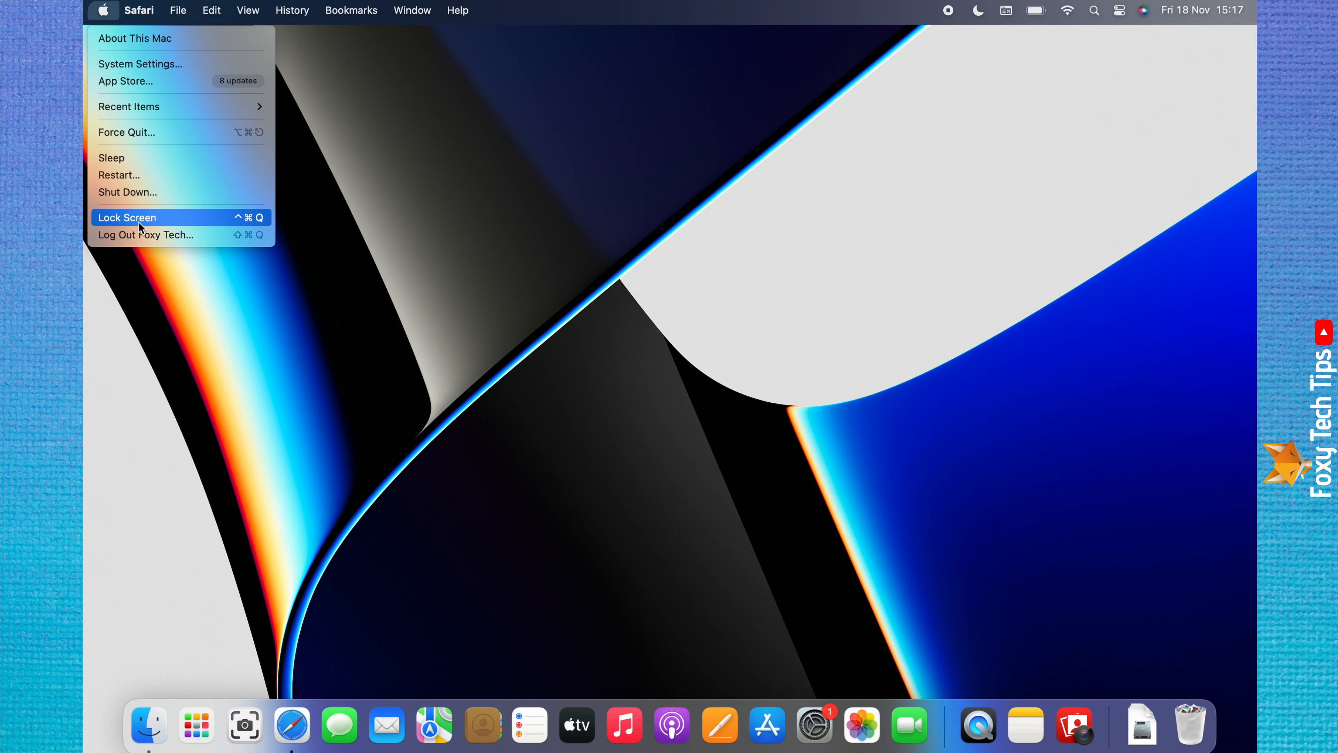
left_click(126, 217)
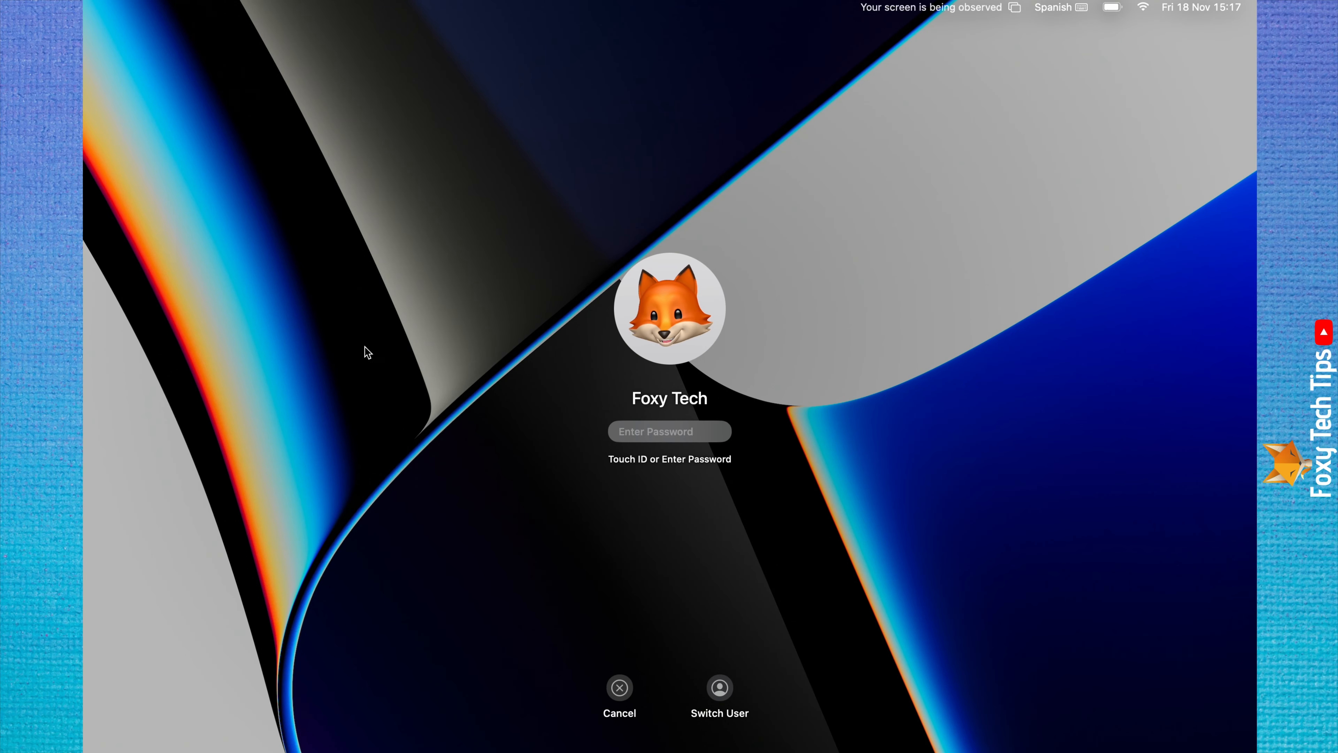
mouse_move(643, 464)
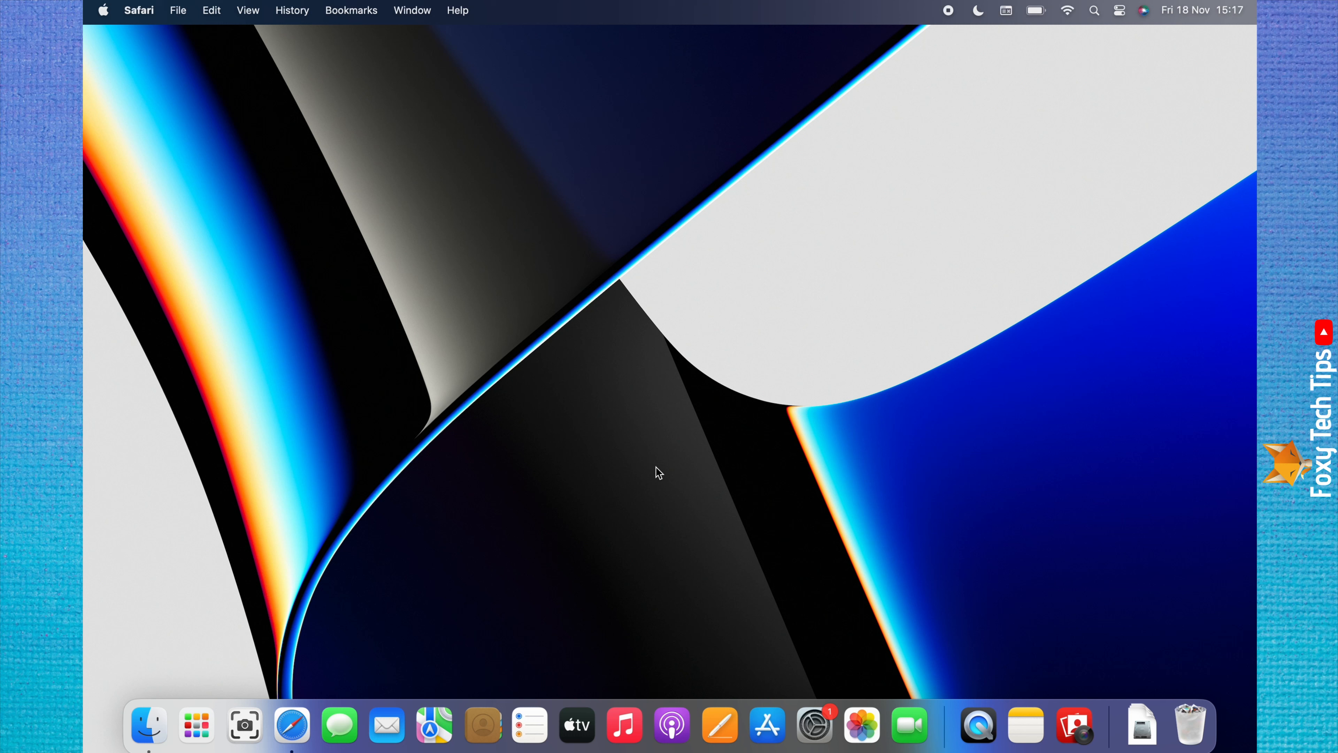
mouse_move(435, 200)
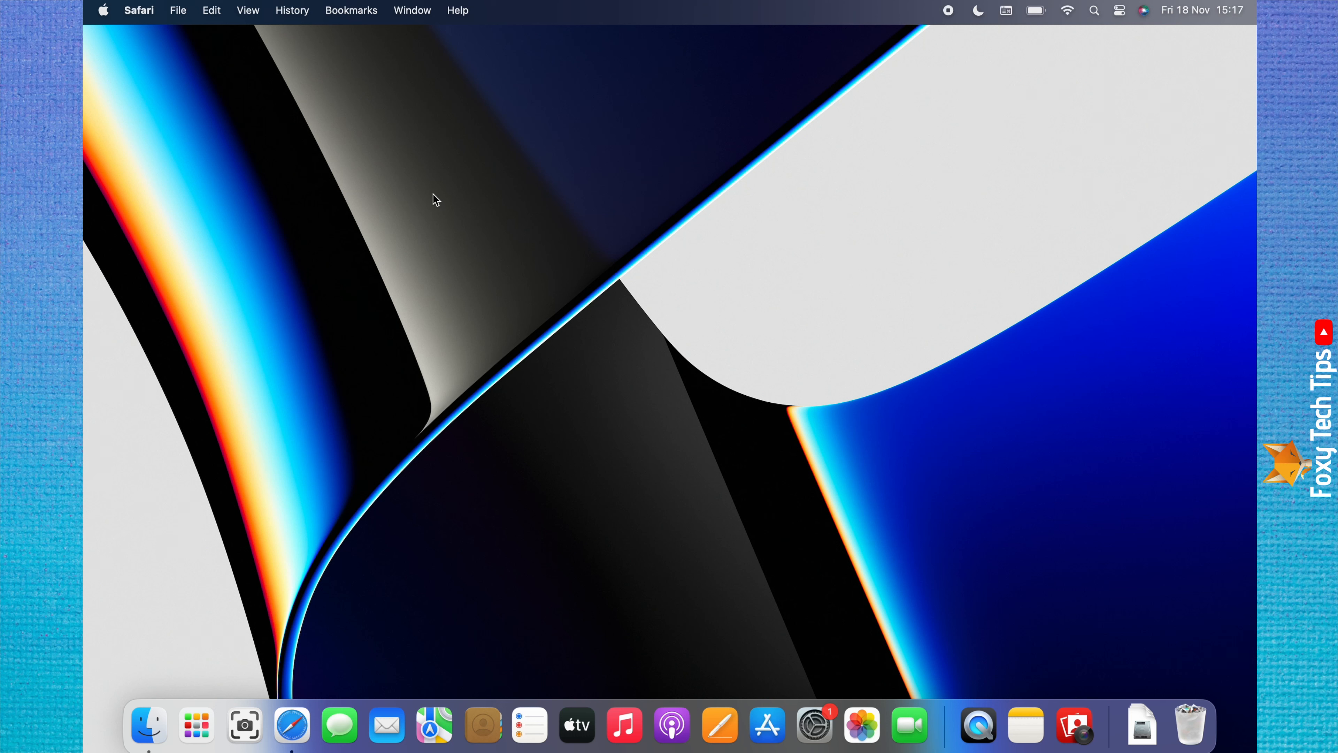
mouse_move(301, 153)
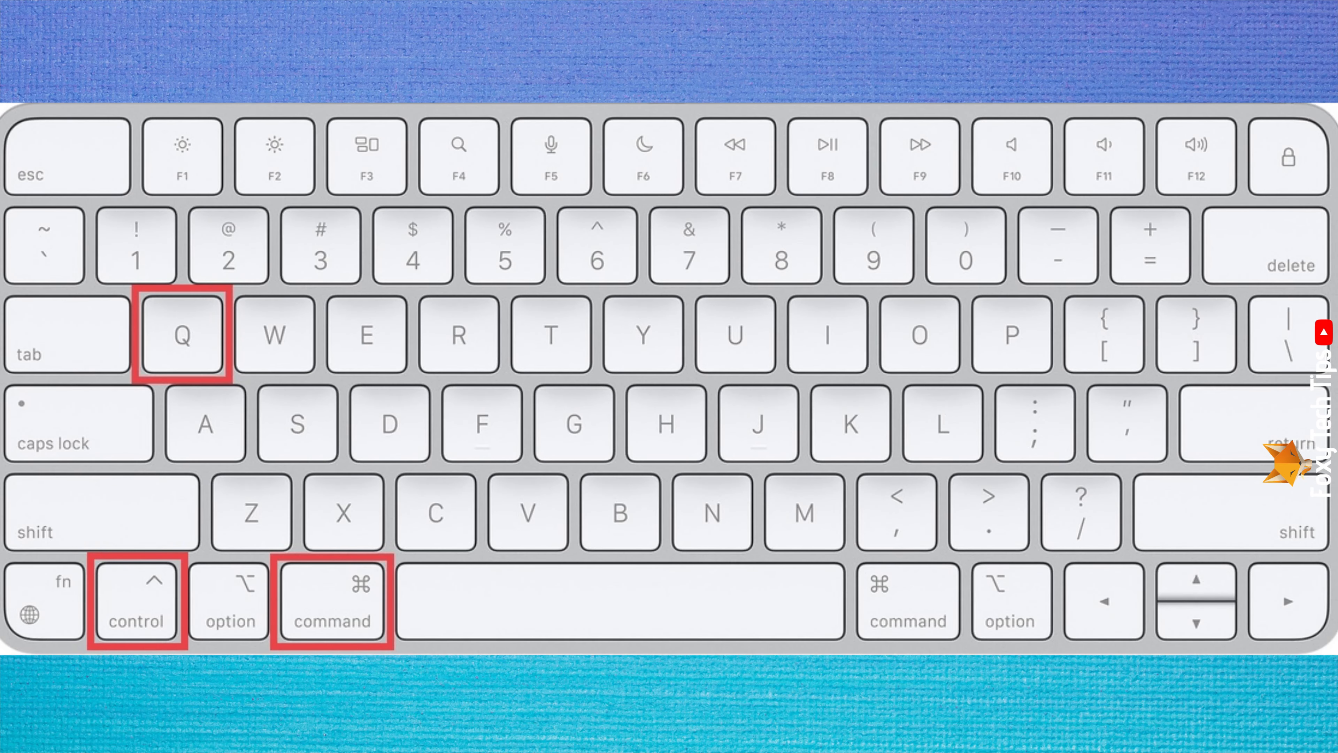
Step: Lock the Mac again with the Control-Command-Q shortcut, returning to the login screen
key("ctrl+cmd+q")
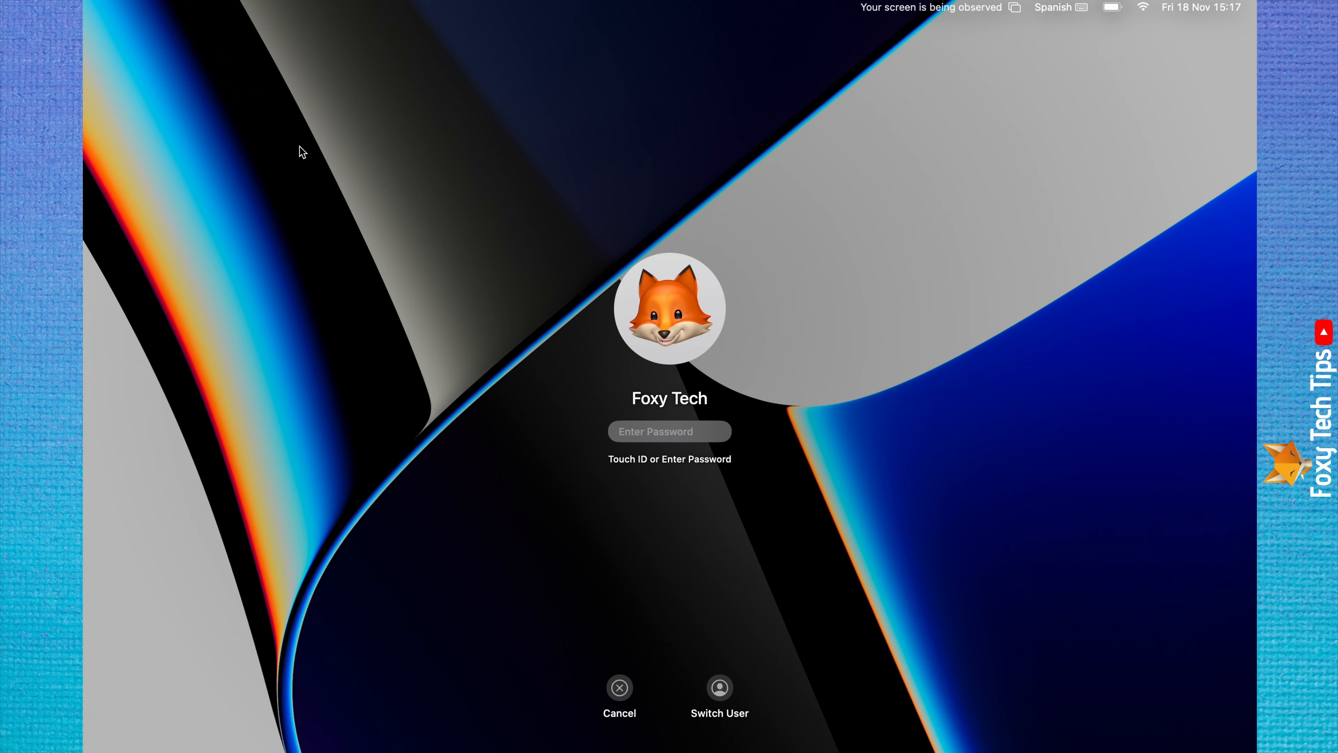